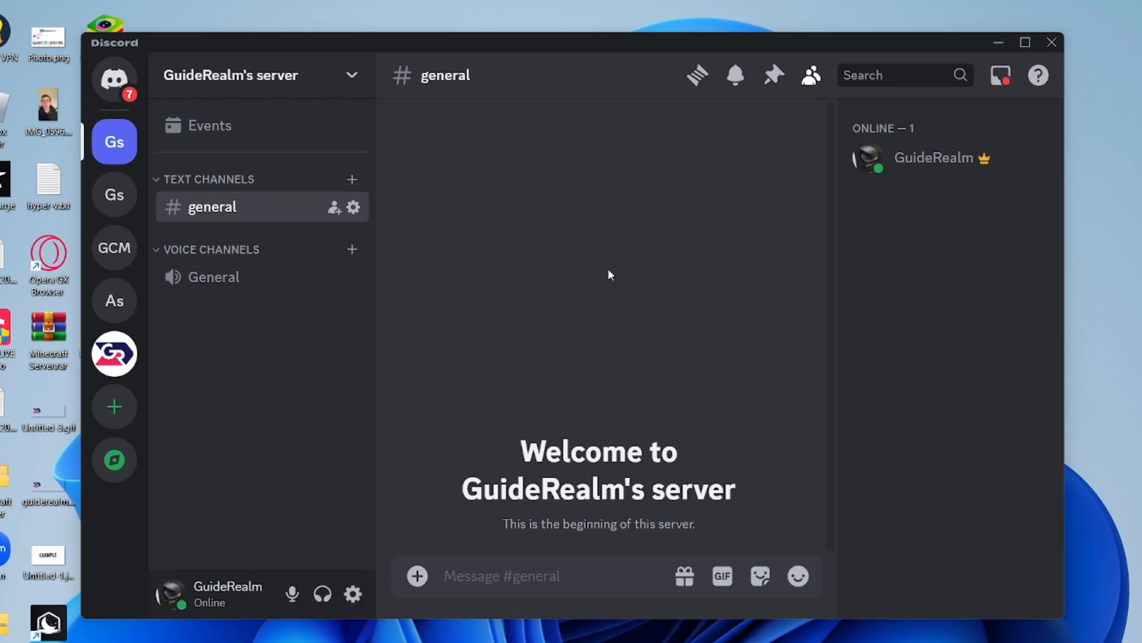
# Step: Open the Upload Sound form in GuideRealm's Server Settings soundboard page
pyautogui.click(231, 75)
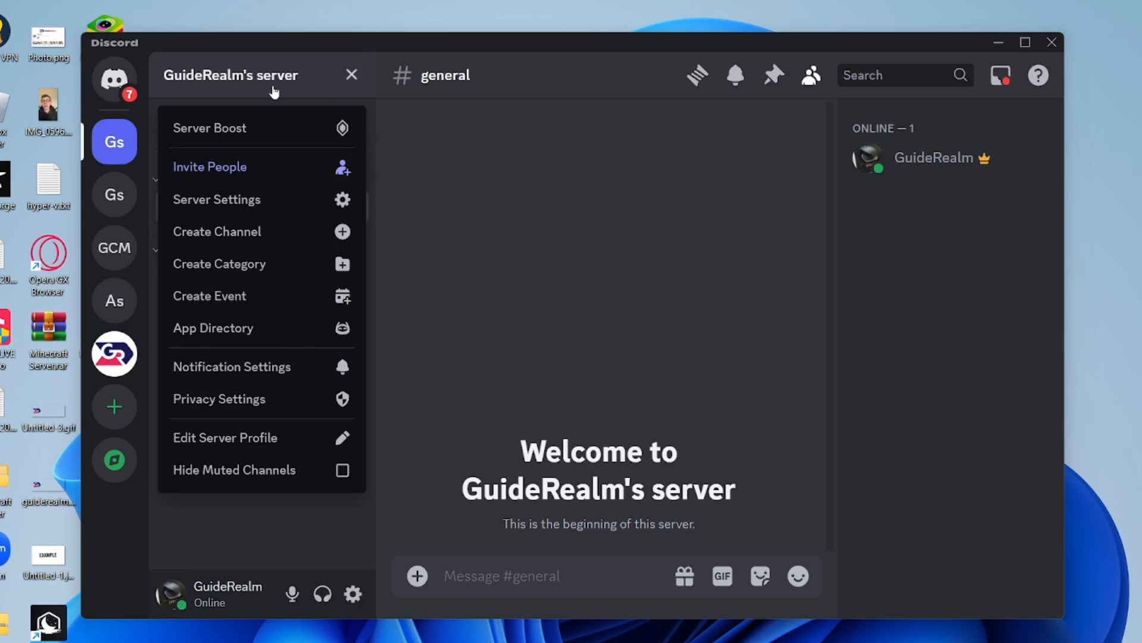
pyautogui.click(351, 75)
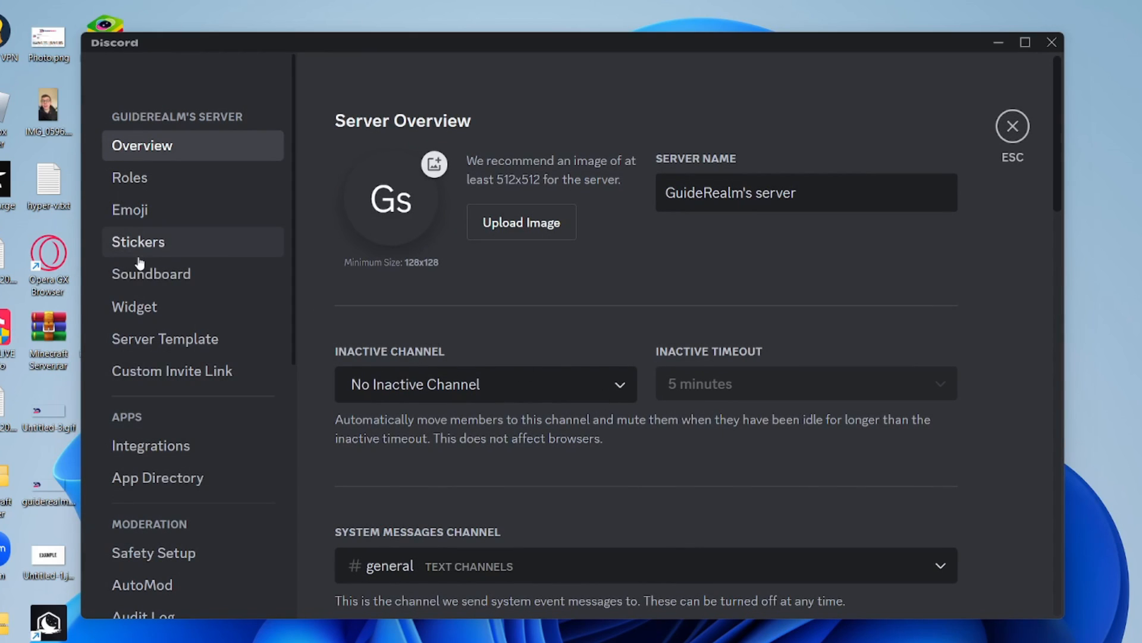
pyautogui.click(151, 273)
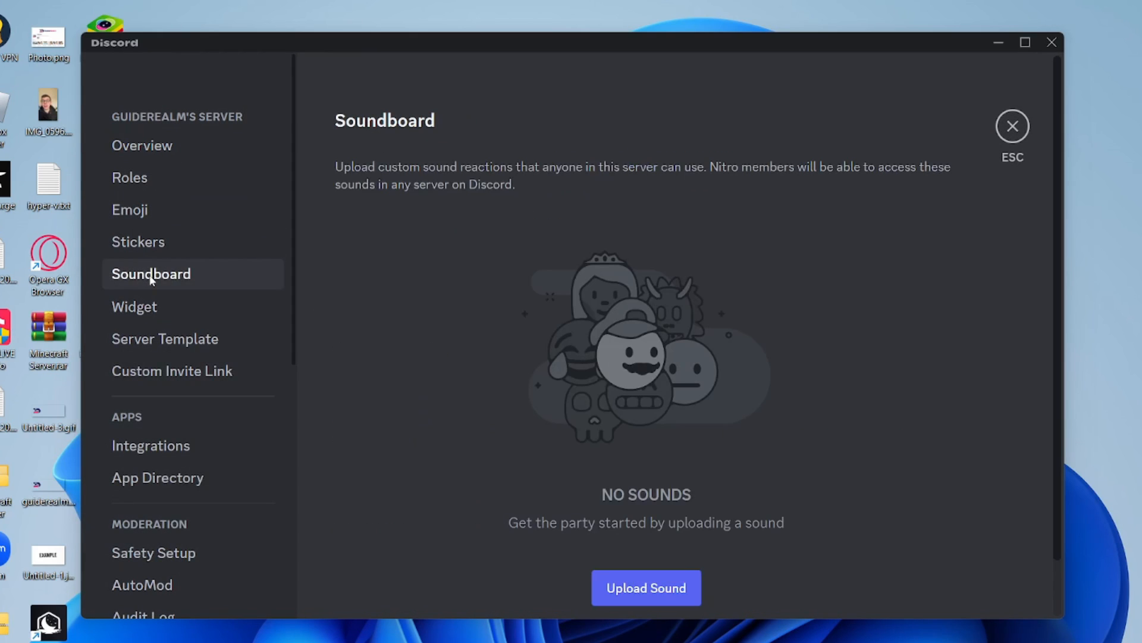
pyautogui.scroll(-3)
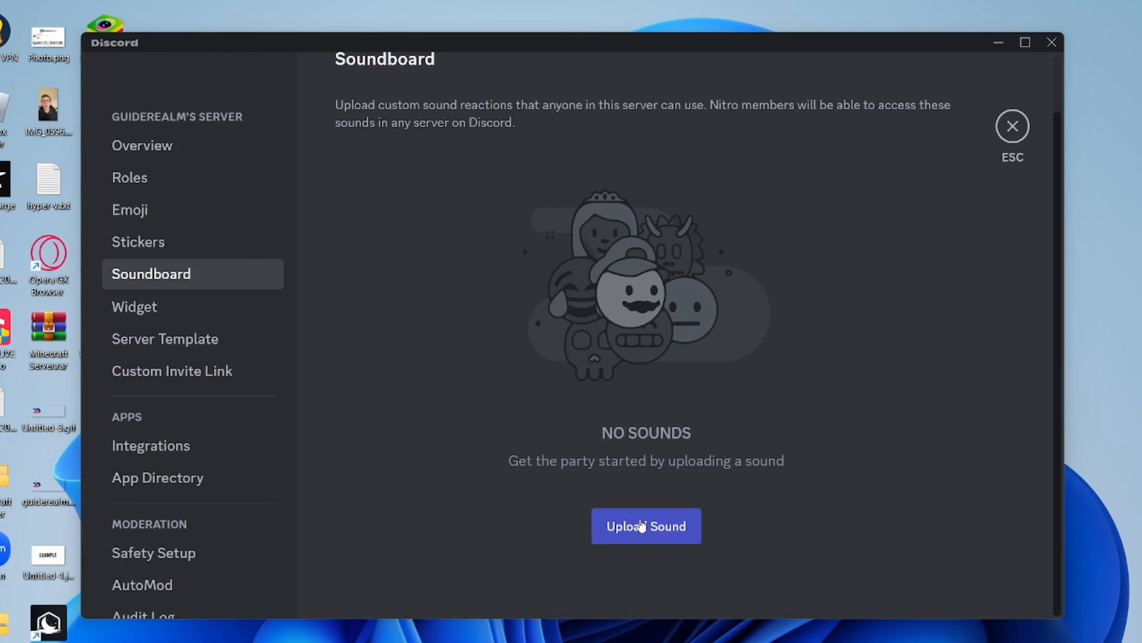
pyautogui.click(646, 526)
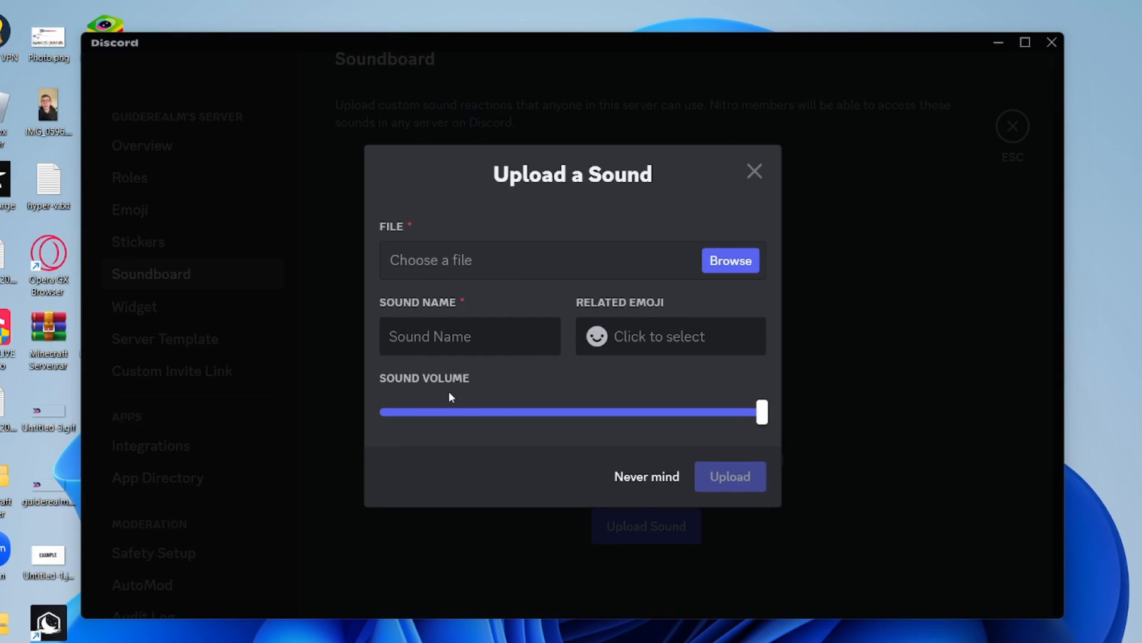
pyautogui.moveTo(730, 260)
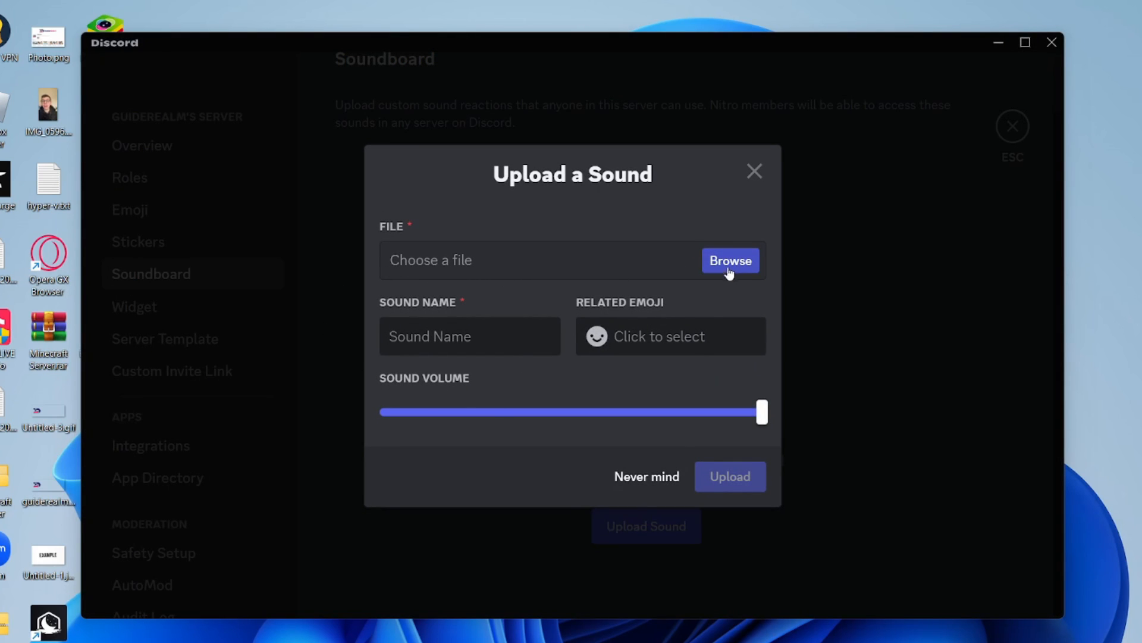
pyautogui.moveTo(674, 280)
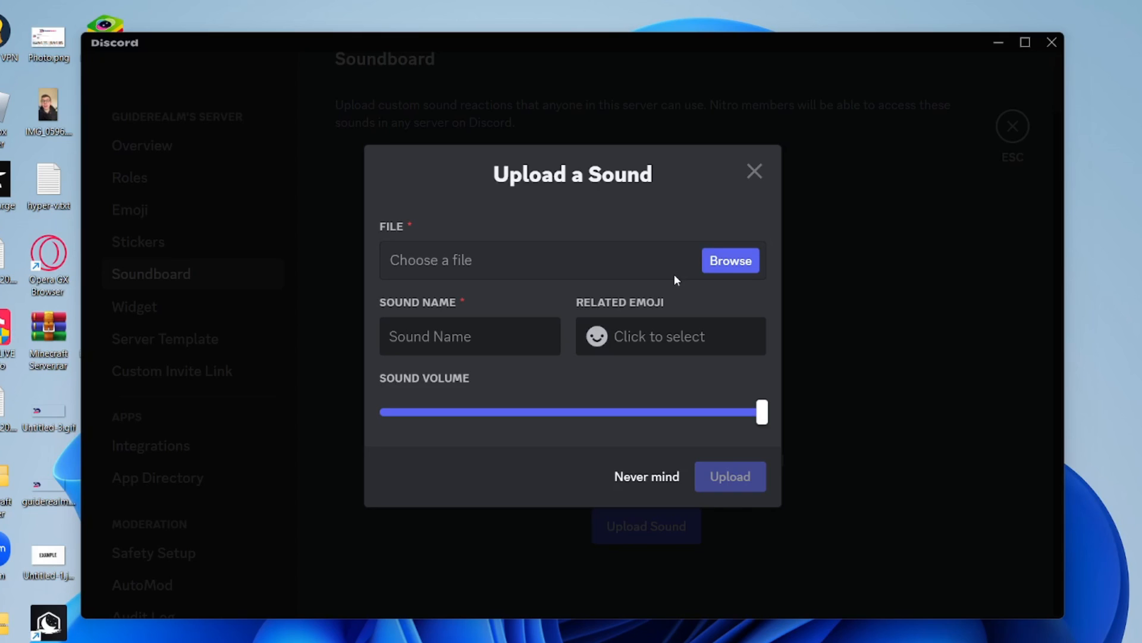
pyautogui.moveTo(748, 284)
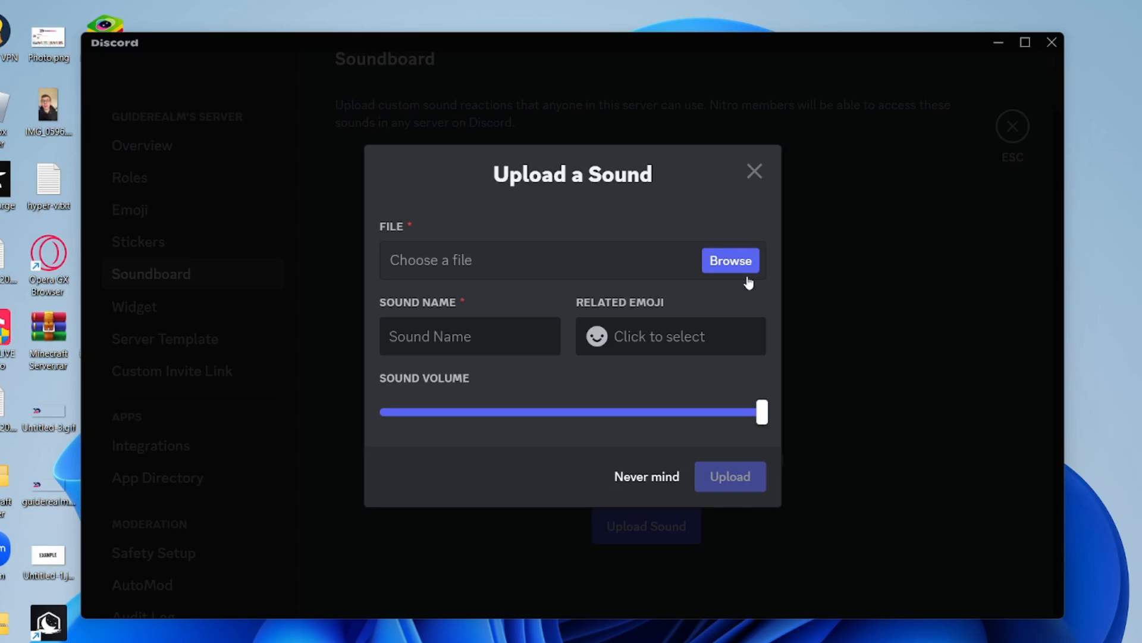
pyautogui.moveTo(730, 260)
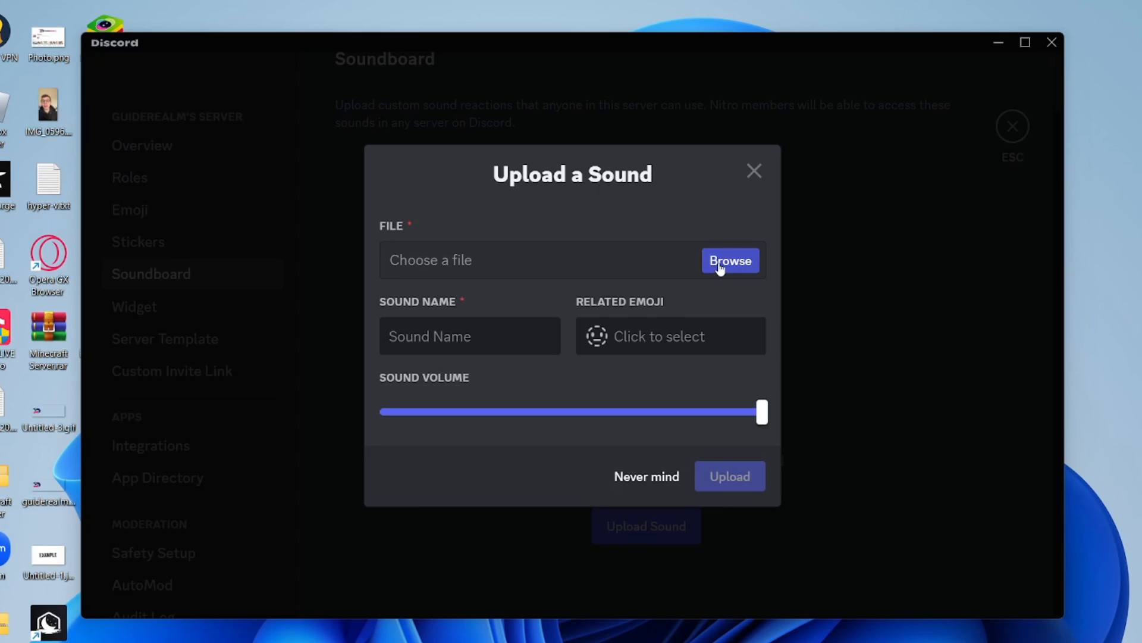
# Step: Attach Punch Sound Effect.mp3 from the Desktop to the sound upload
pyautogui.click(730, 260)
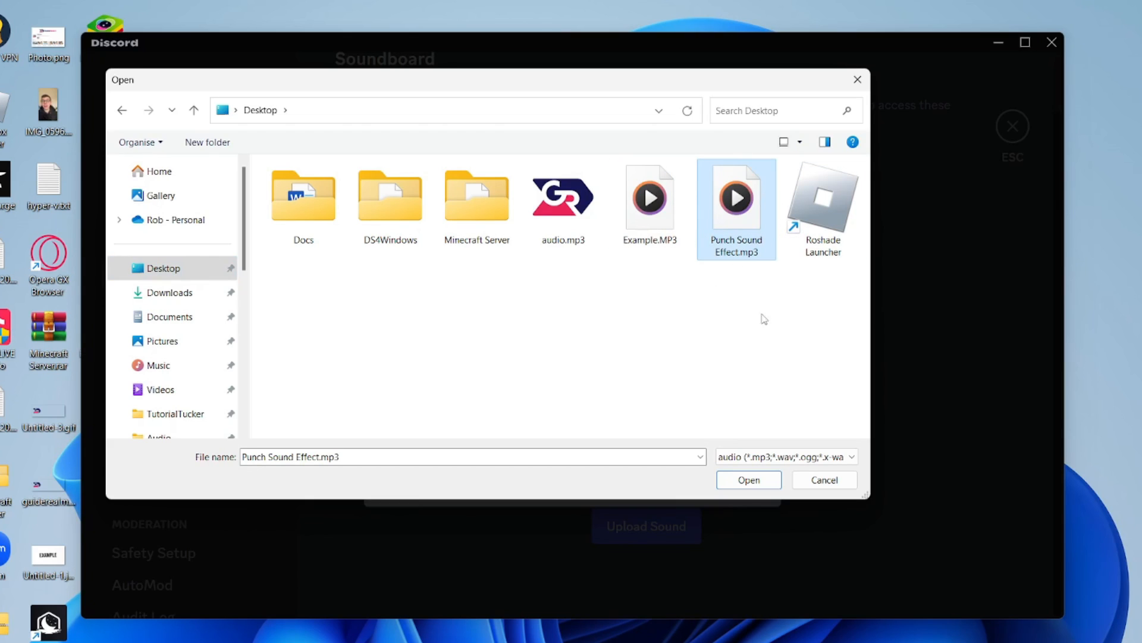
pyautogui.click(747, 480)
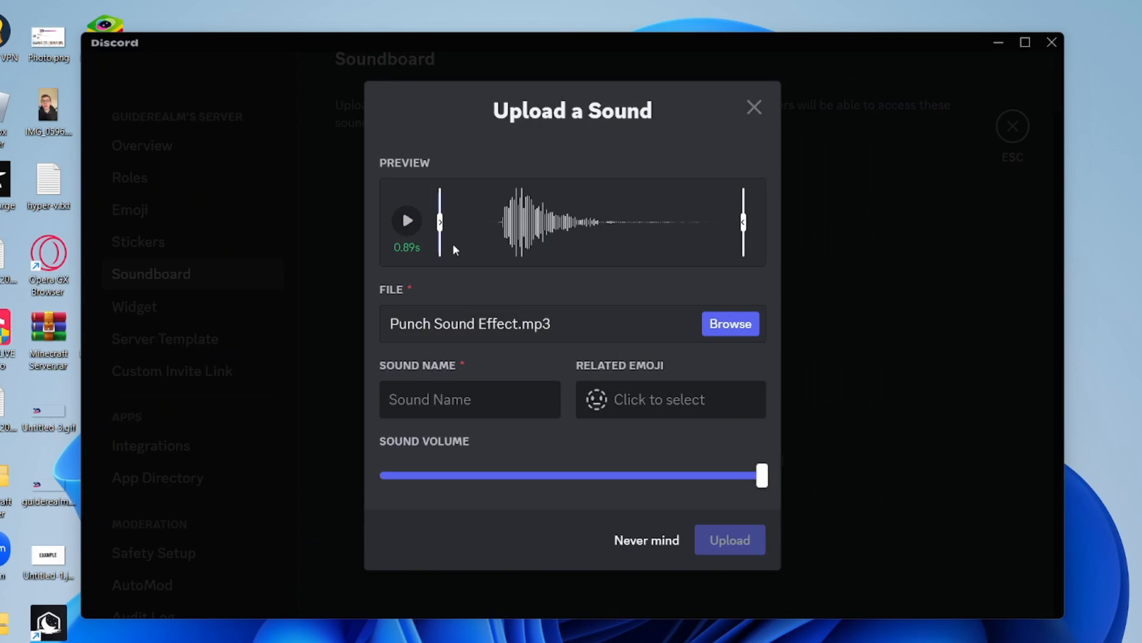
# Step: Trim the quiet start of the sound and name it 'Punch effect'
pyautogui.moveTo(439, 222); pyautogui.dragTo(463, 222)
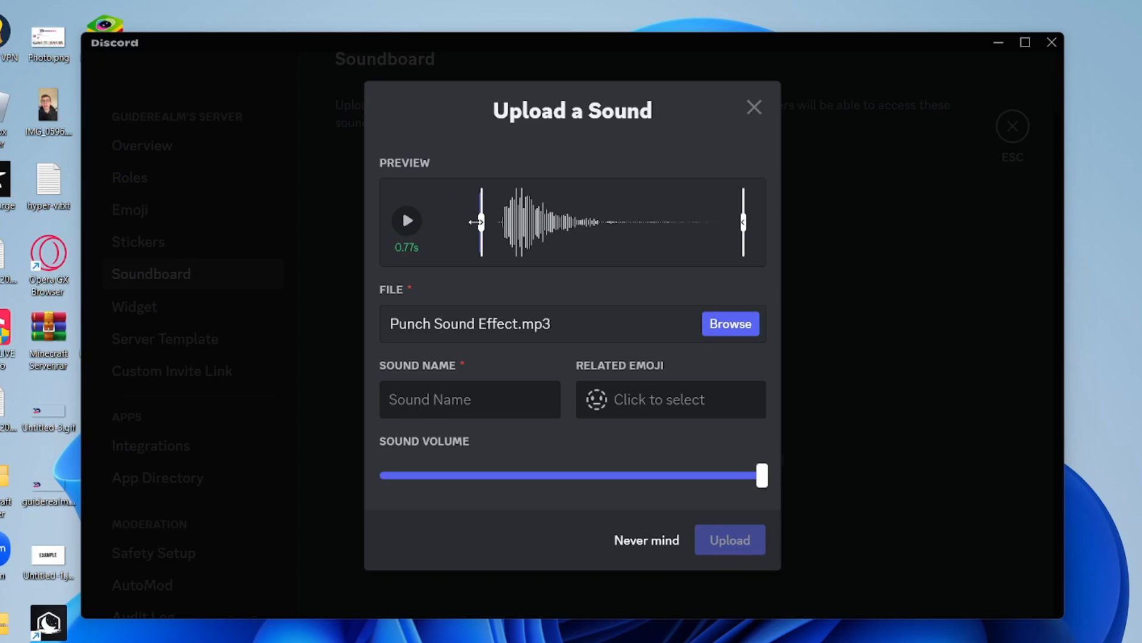
pyautogui.write('P')
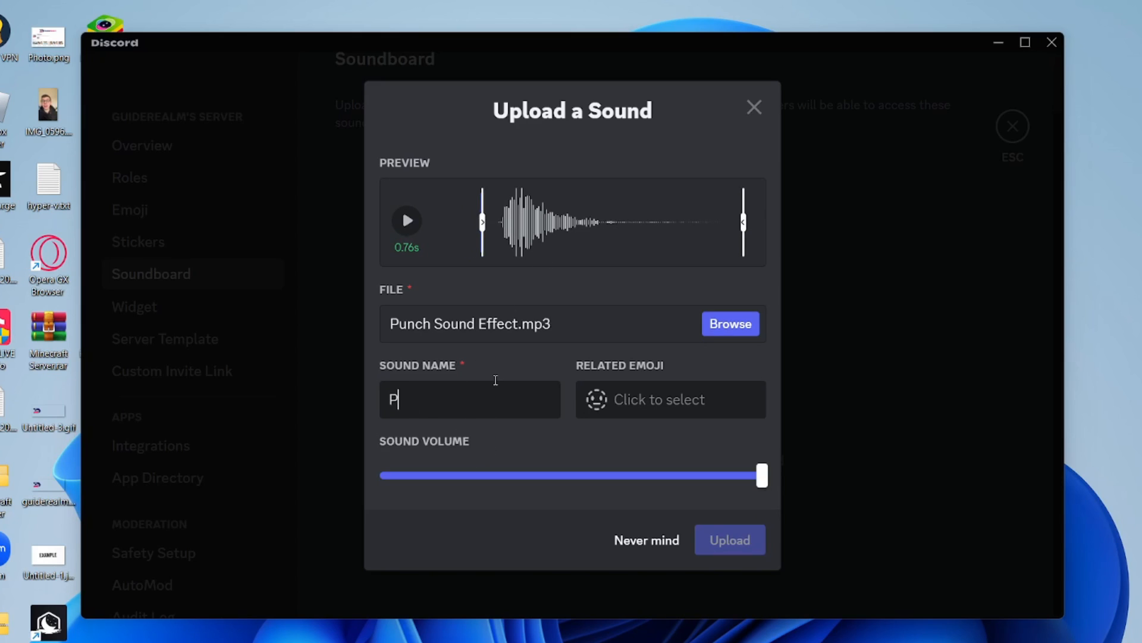
pyautogui.write('unch effect')
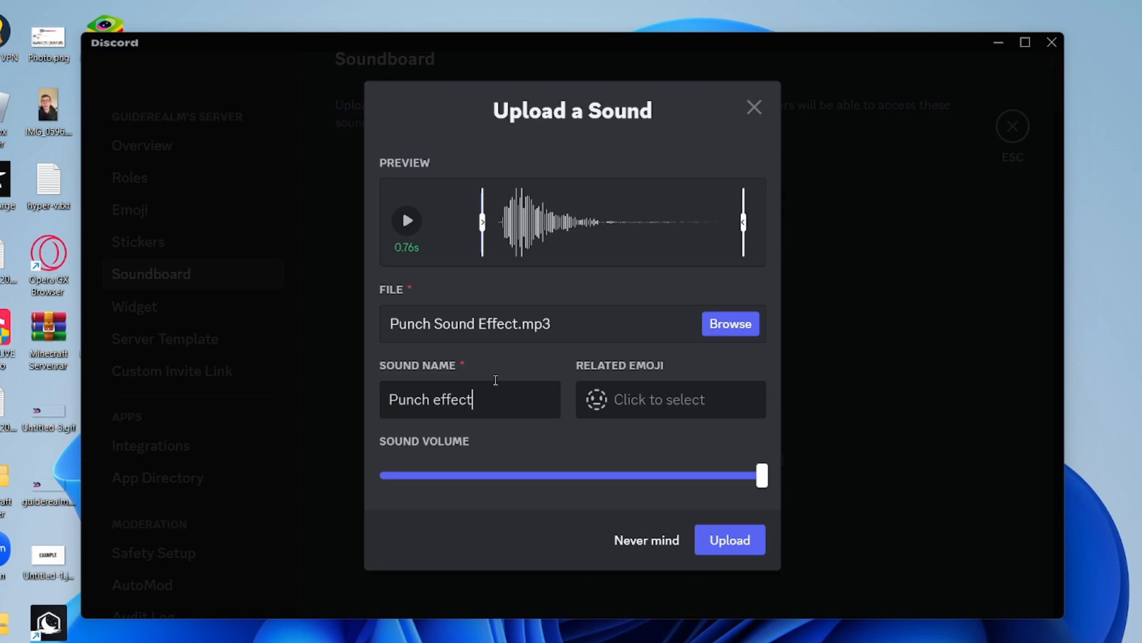
# Step: Set :punch: as the related emoji, upload the sound, and exit server settings
pyautogui.click(669, 399)
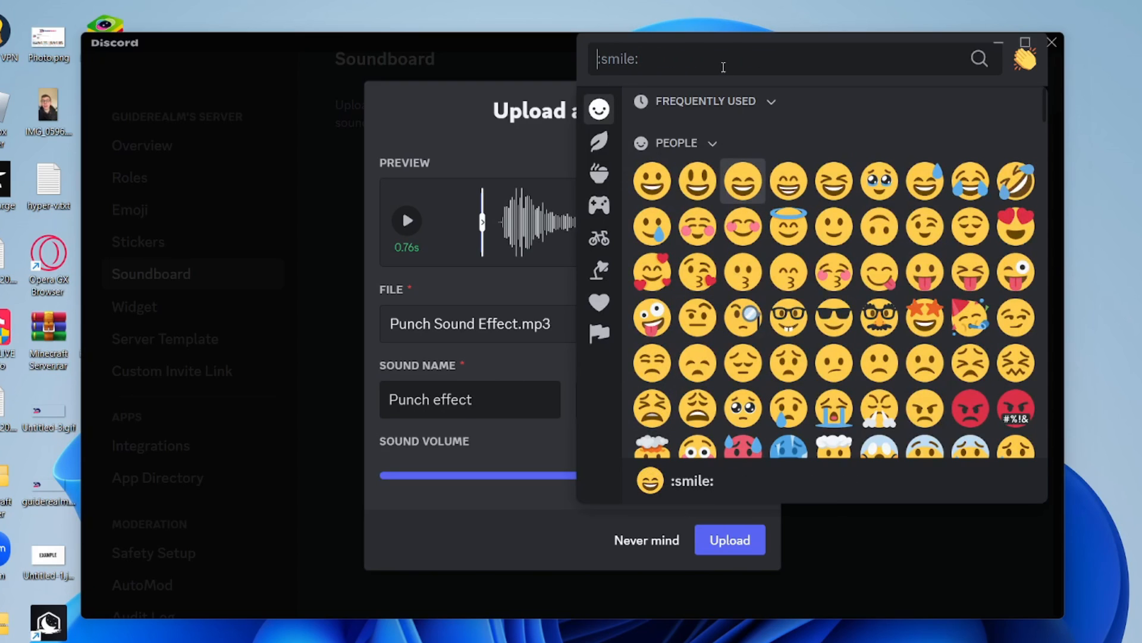
pyautogui.write('pun')
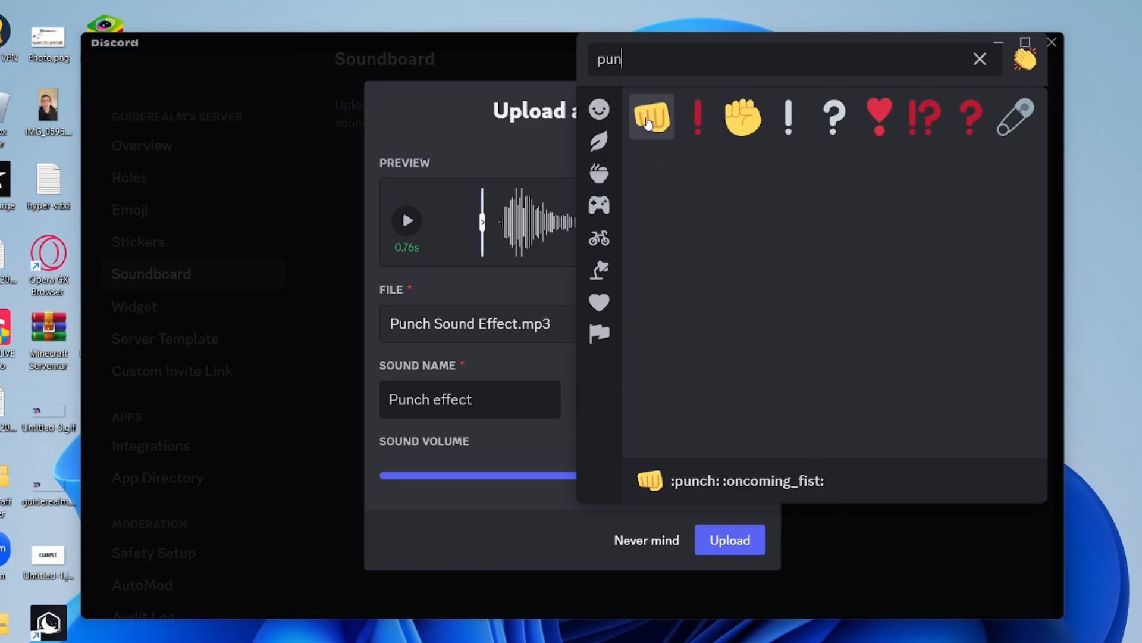
pyautogui.click(650, 116)
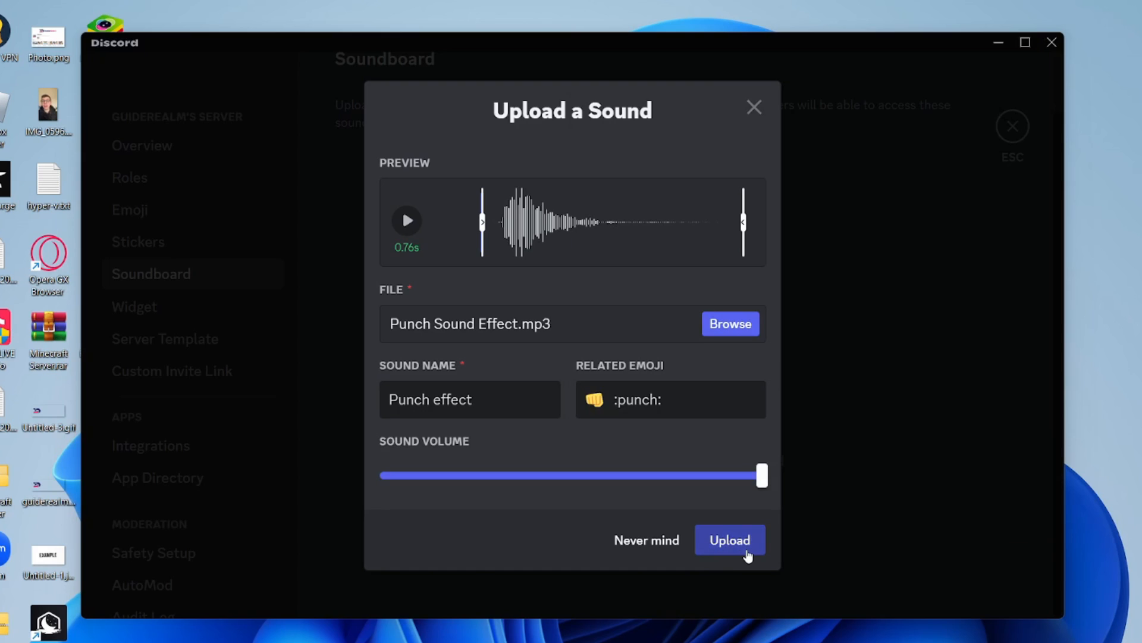
pyautogui.click(730, 539)
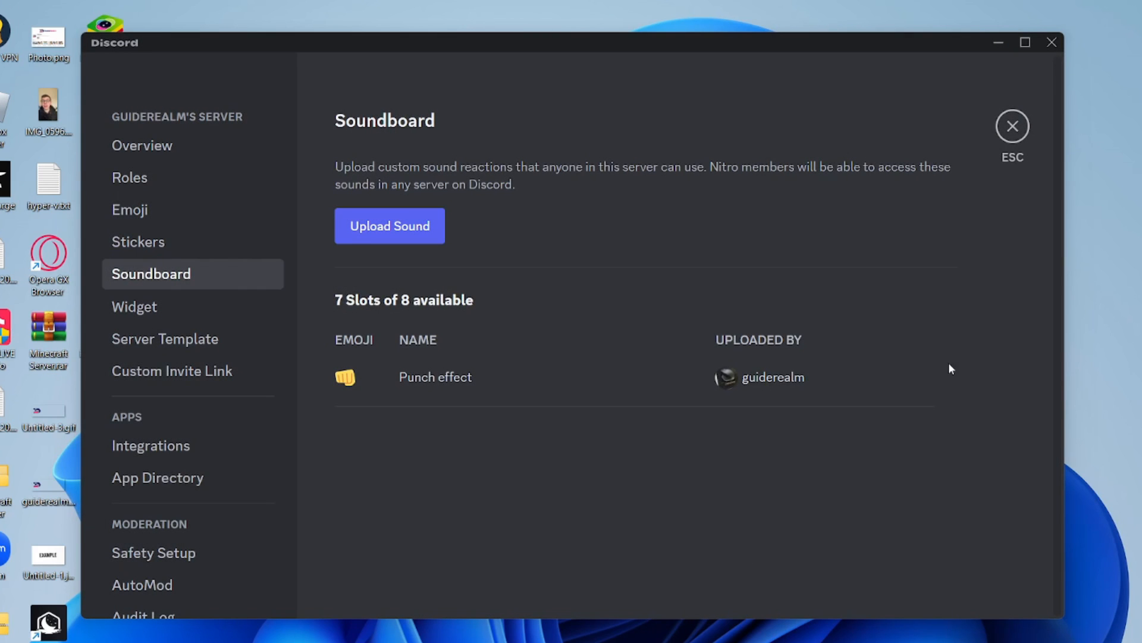
pyautogui.click(1012, 125)
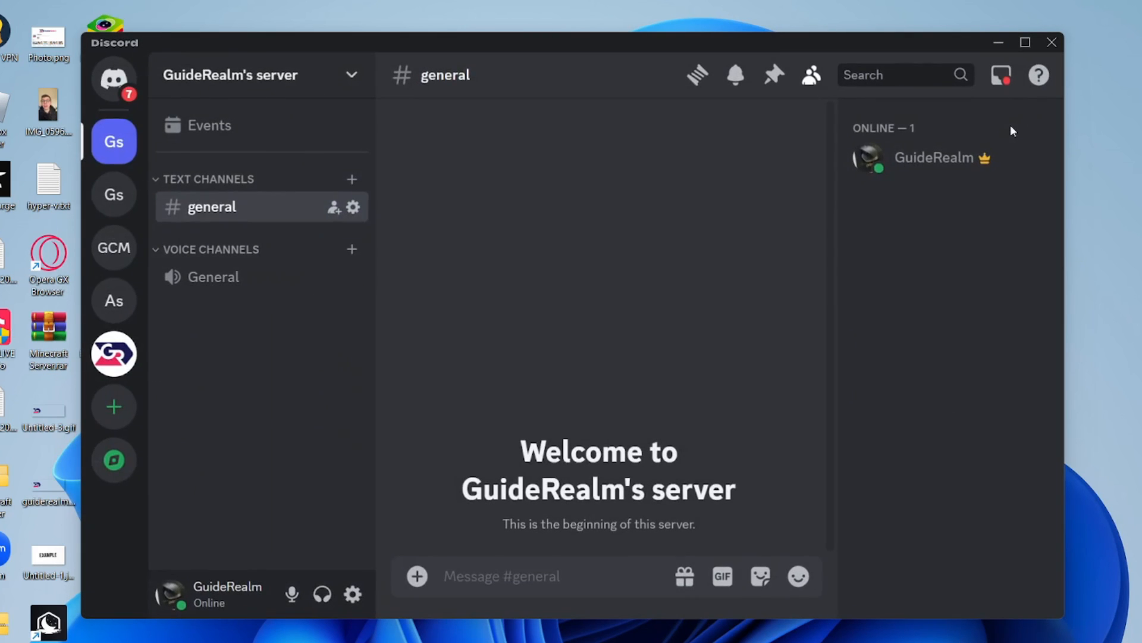
# Step: Join the General voice channel and open the soundboard showing Punch effect
pyautogui.click(213, 276)
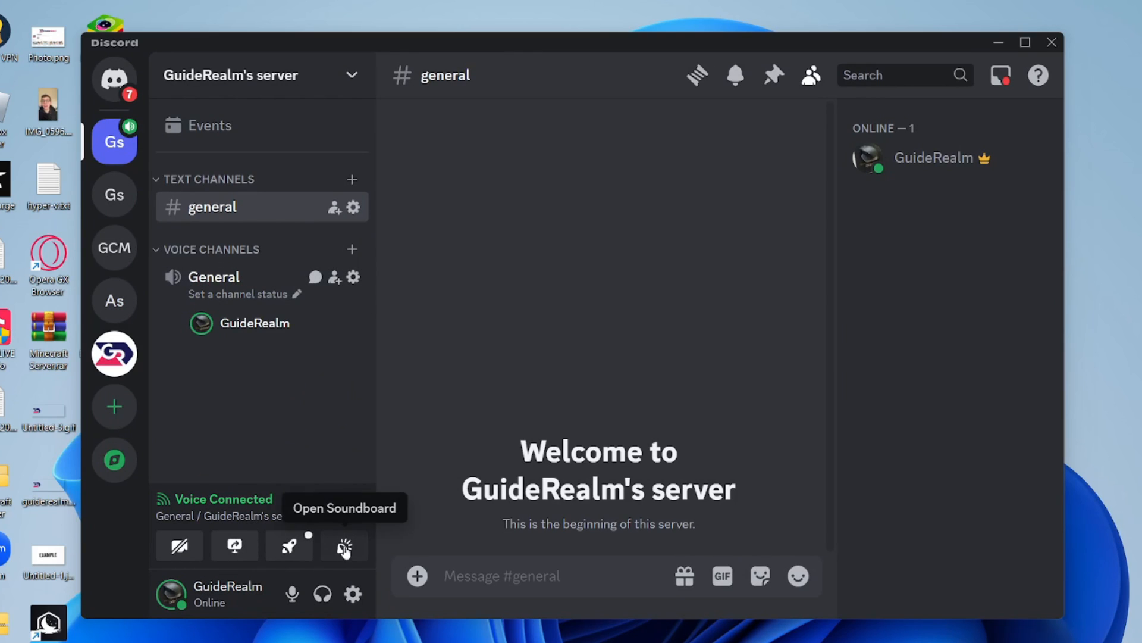
pyautogui.click(344, 546)
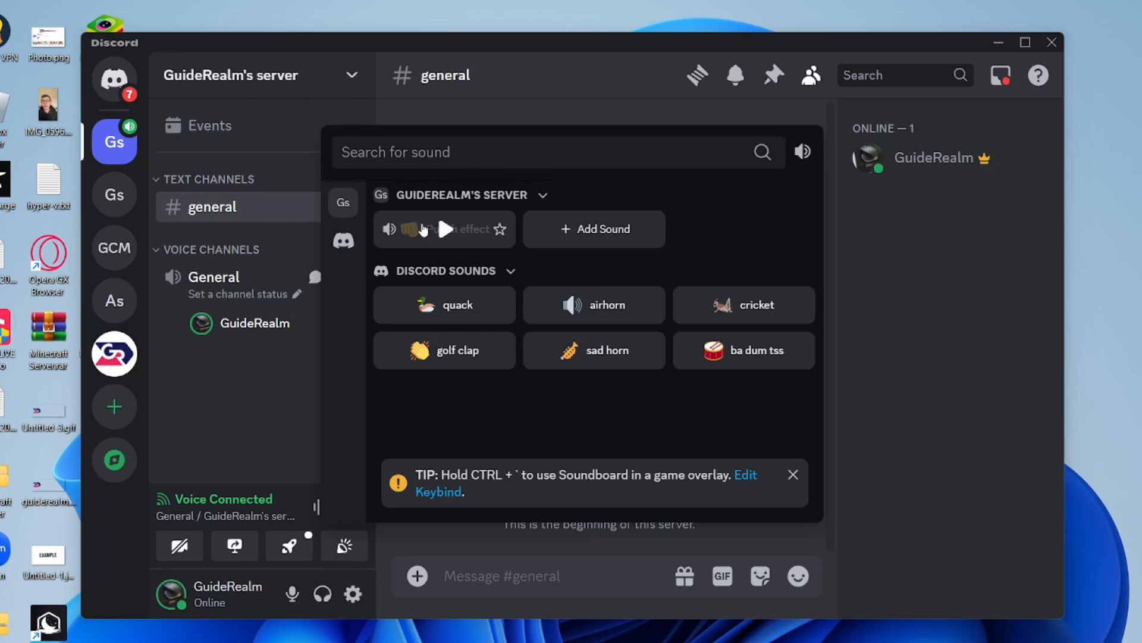
pyautogui.moveTo(444, 231)
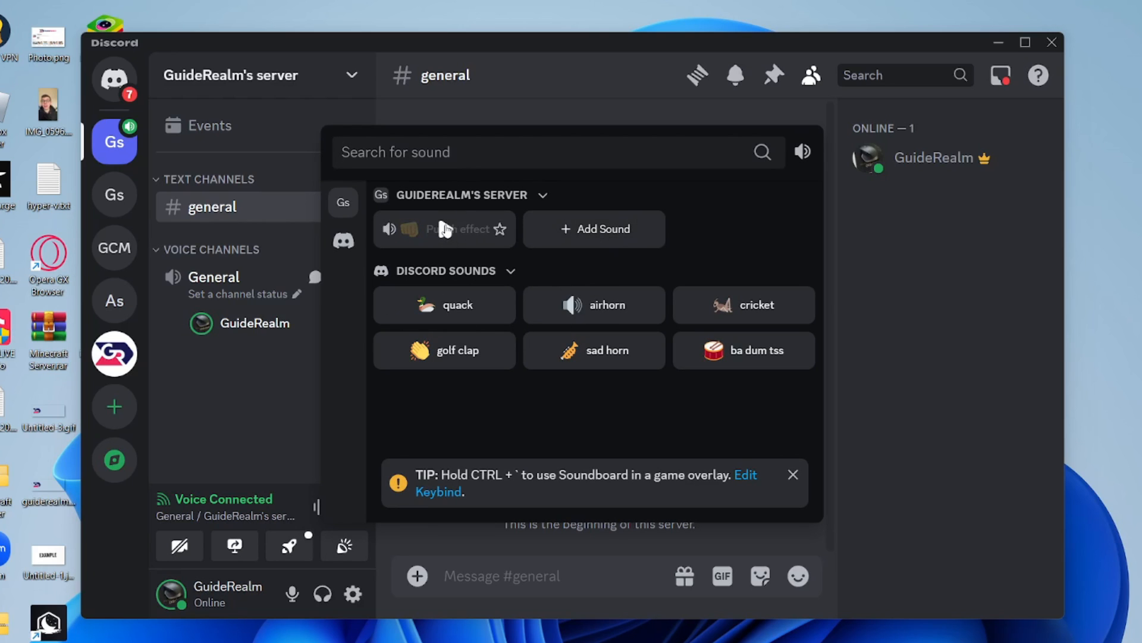